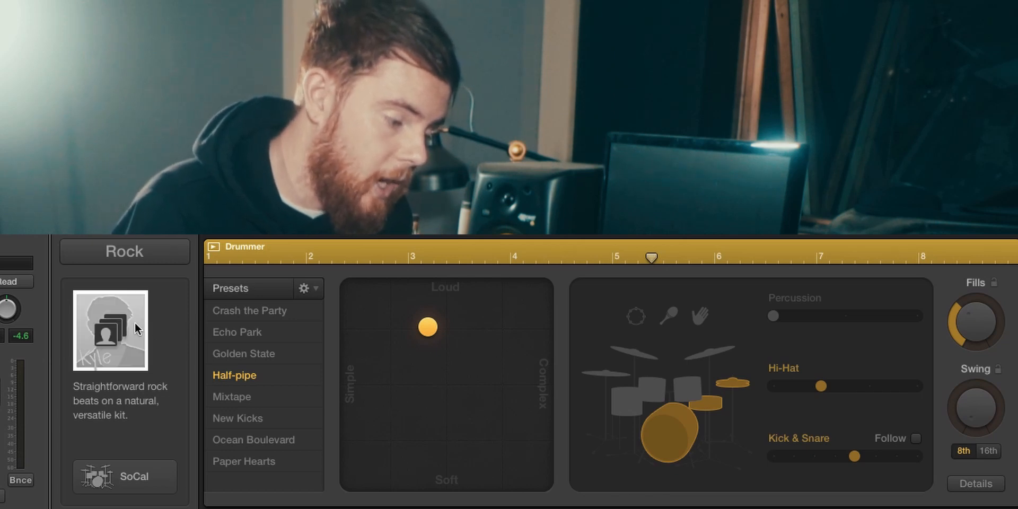
# - Change the Drummer genre pop-up from Rock to Alternative
pyautogui.click(124, 251)
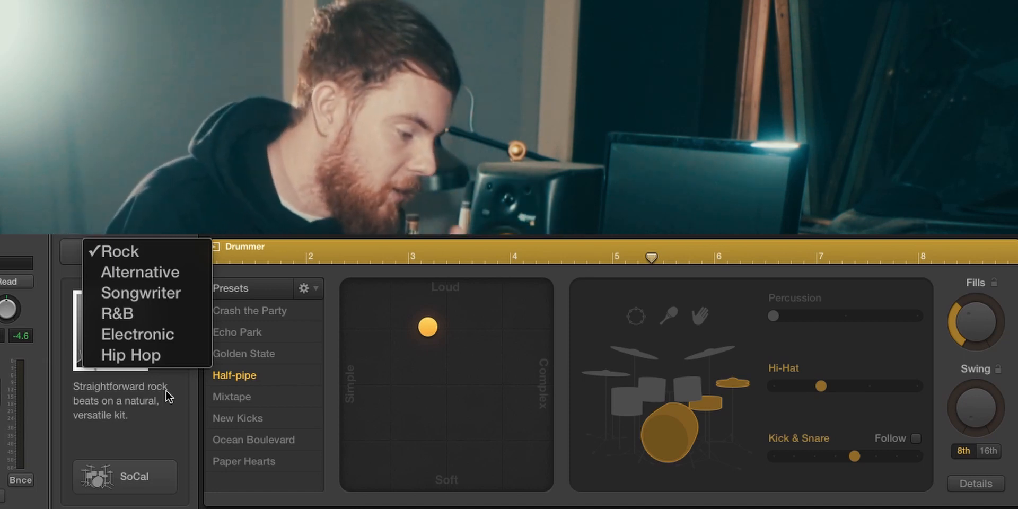
pyautogui.moveTo(140, 293)
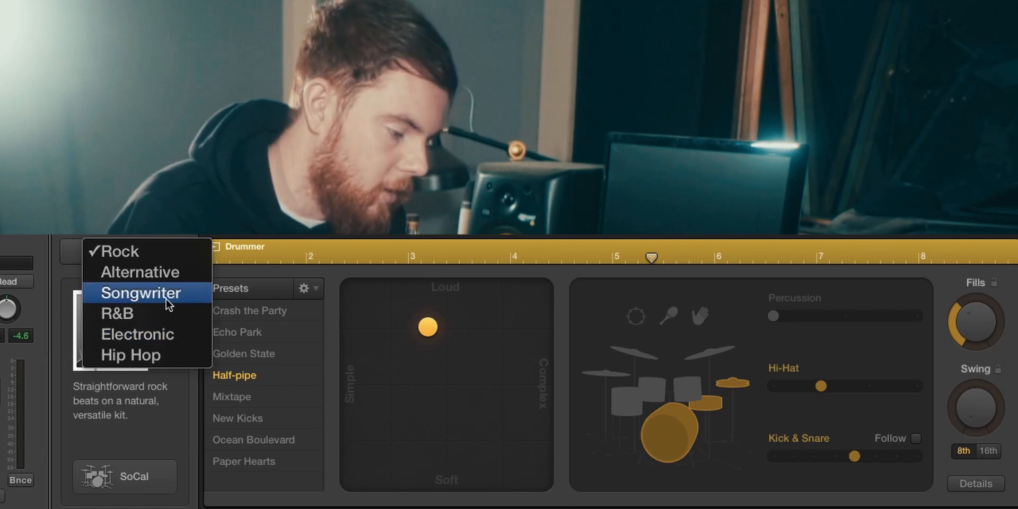
pyautogui.click(139, 271)
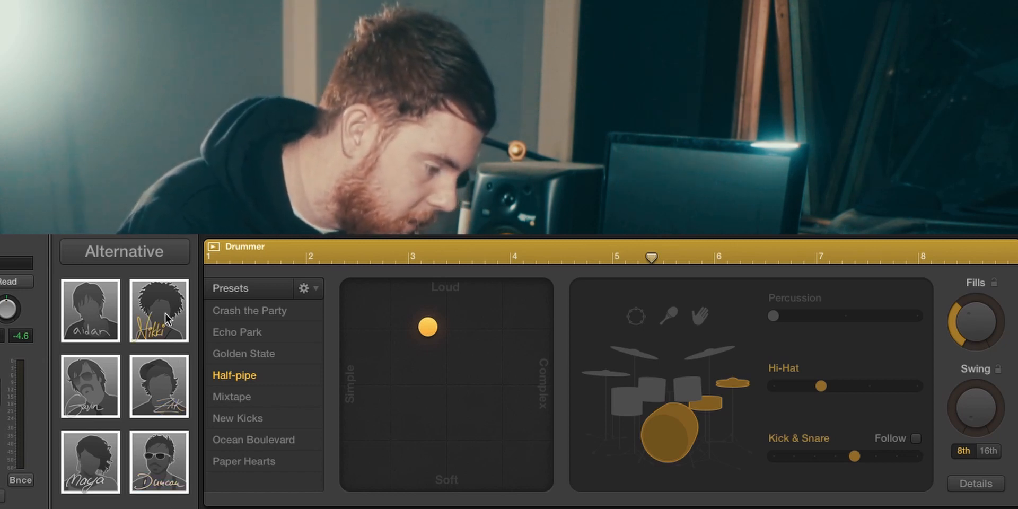
pyautogui.moveTo(158, 310)
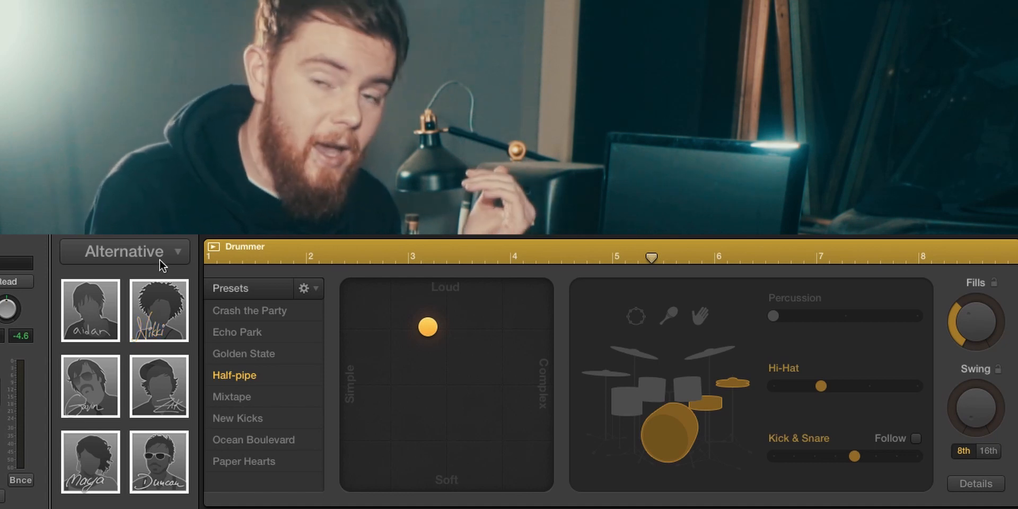
# - Choose Nikki as the drummer and settle on Breakdown after trying Drop the Beat
pyautogui.click(125, 251)
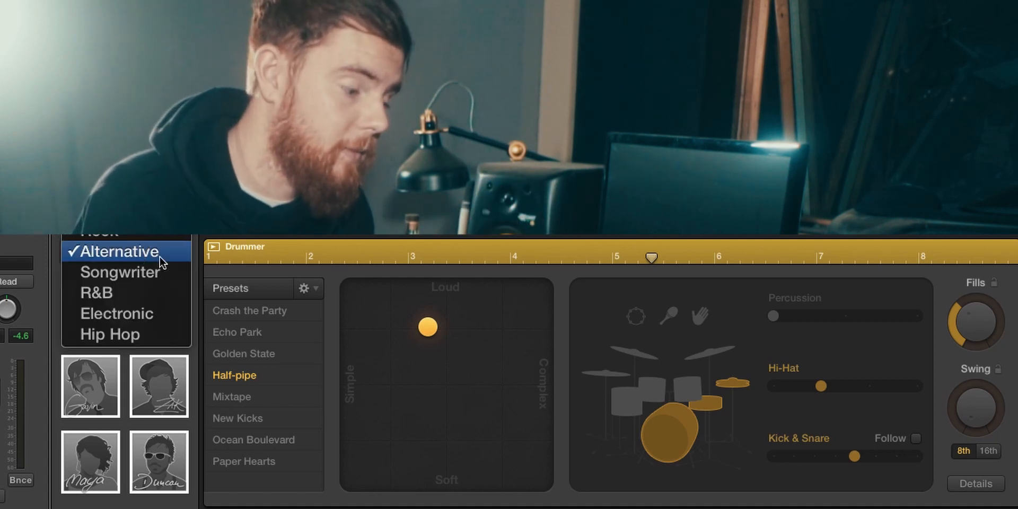
pyautogui.click(120, 251)
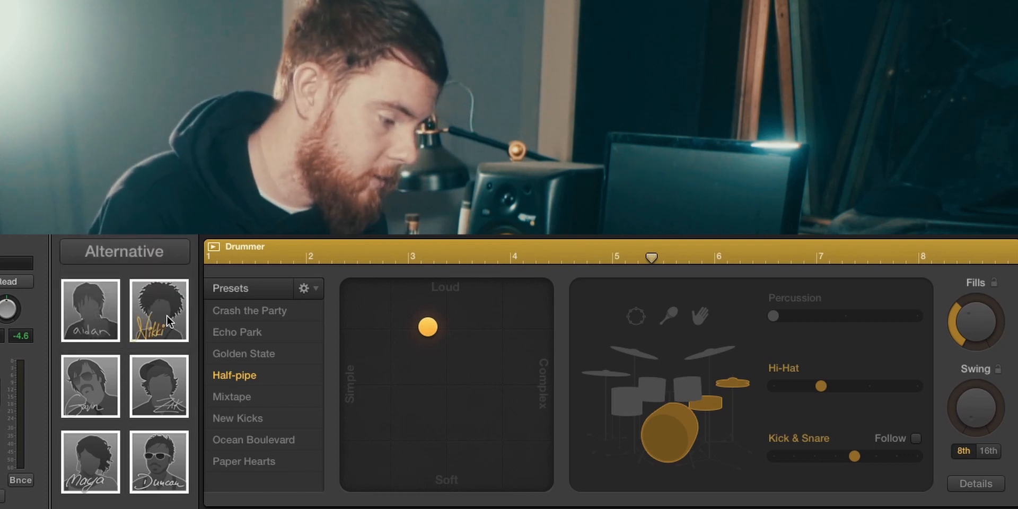
pyautogui.click(158, 310)
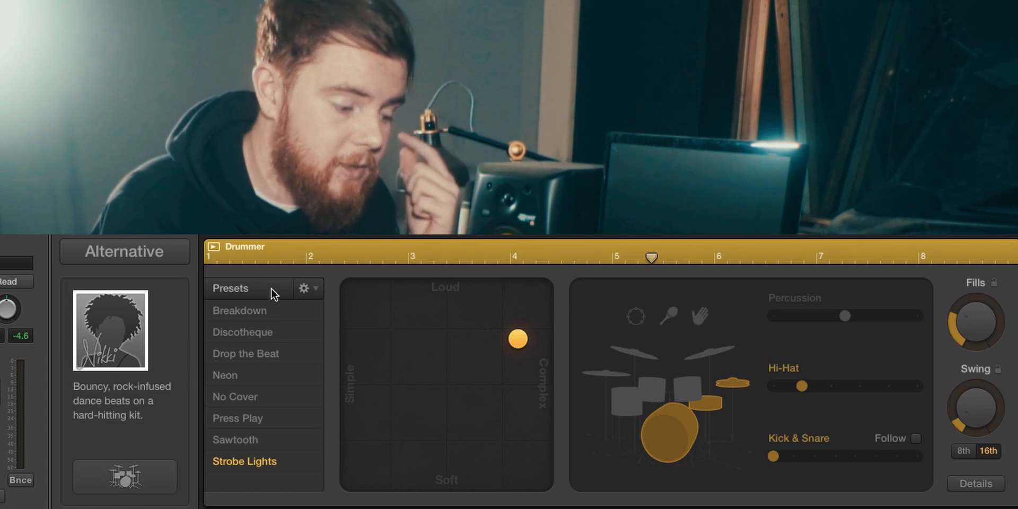
pyautogui.click(239, 310)
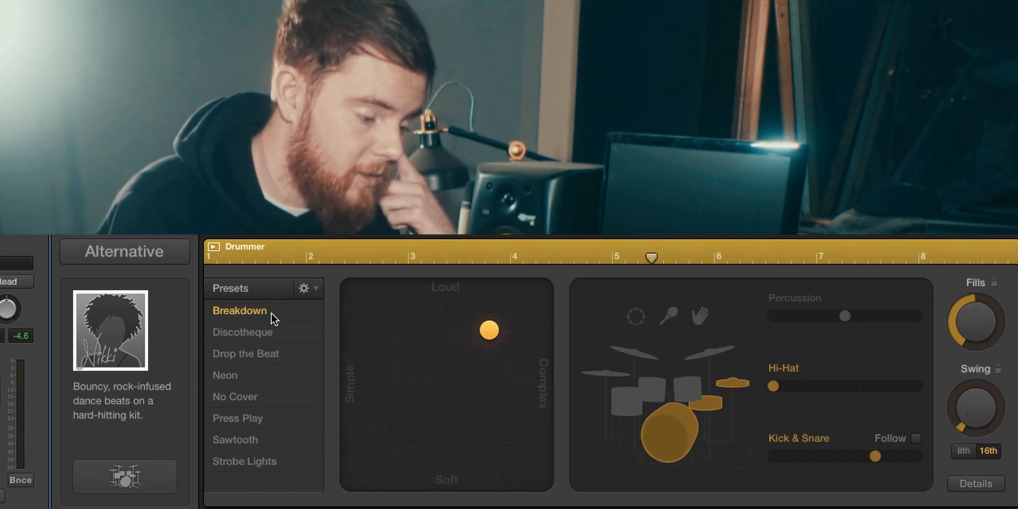
pyautogui.click(245, 353)
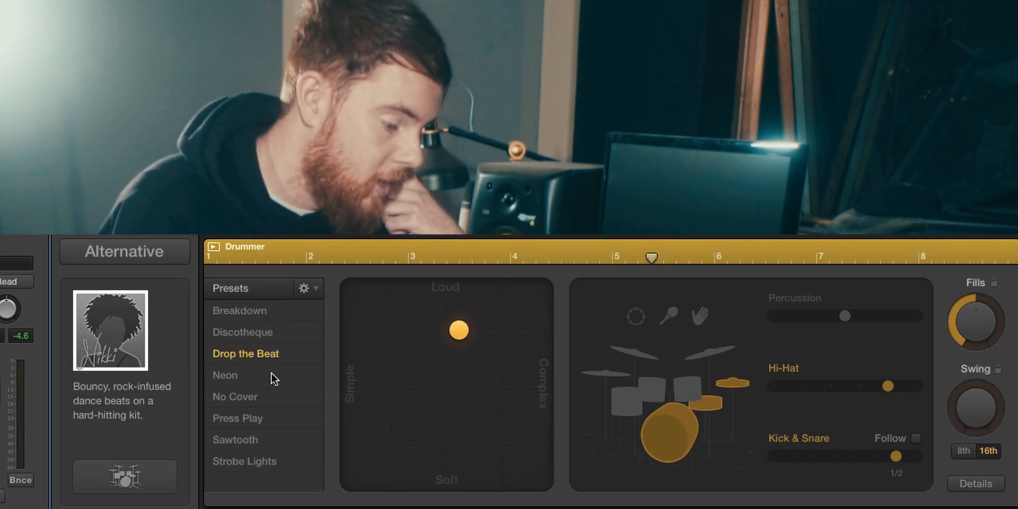
pyautogui.click(238, 417)
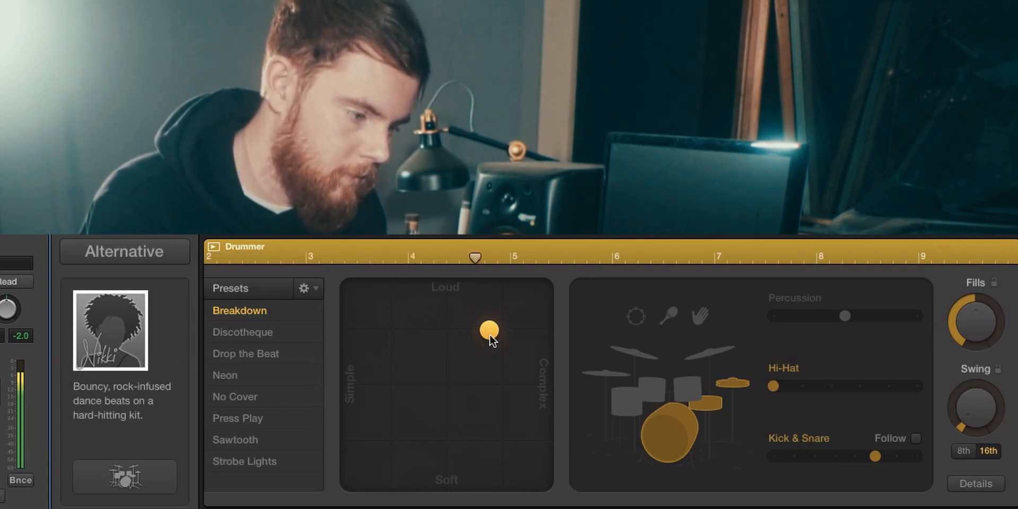
# - Sweep the XY pad puck through simple and soft settings, finishing at top-right Loud/Complex
pyautogui.moveTo(490, 331); pyautogui.dragTo(344, 303)
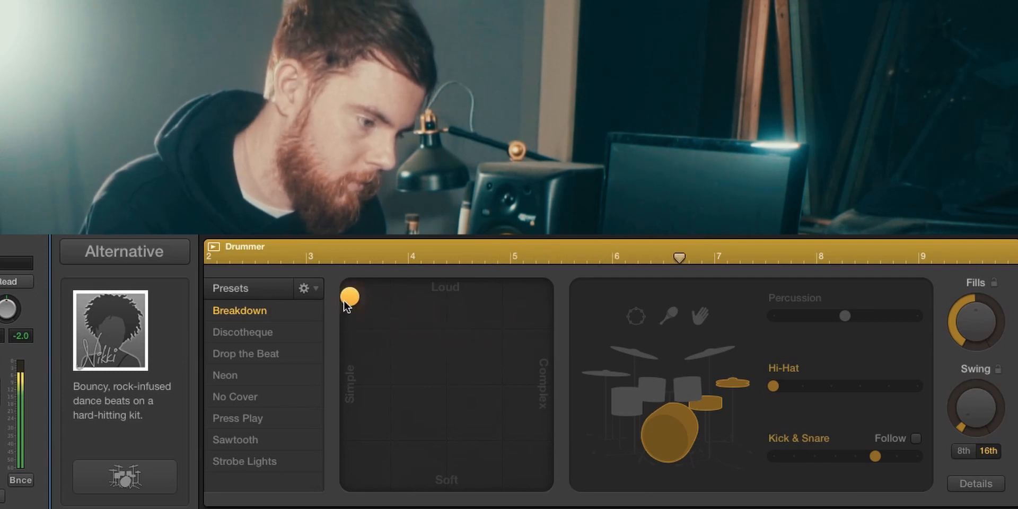
pyautogui.moveTo(351, 297); pyautogui.dragTo(351, 338)
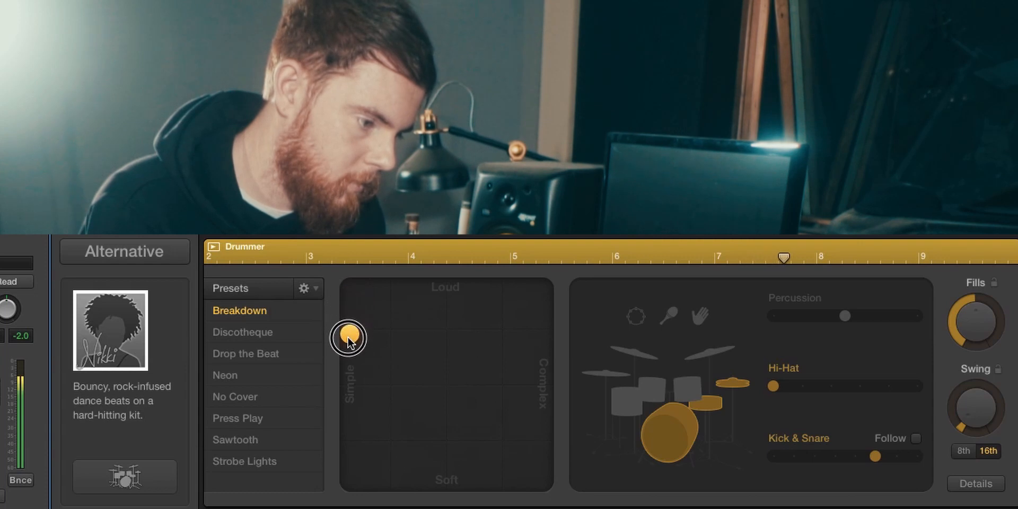
pyautogui.moveTo(349, 339); pyautogui.dragTo(350, 376)
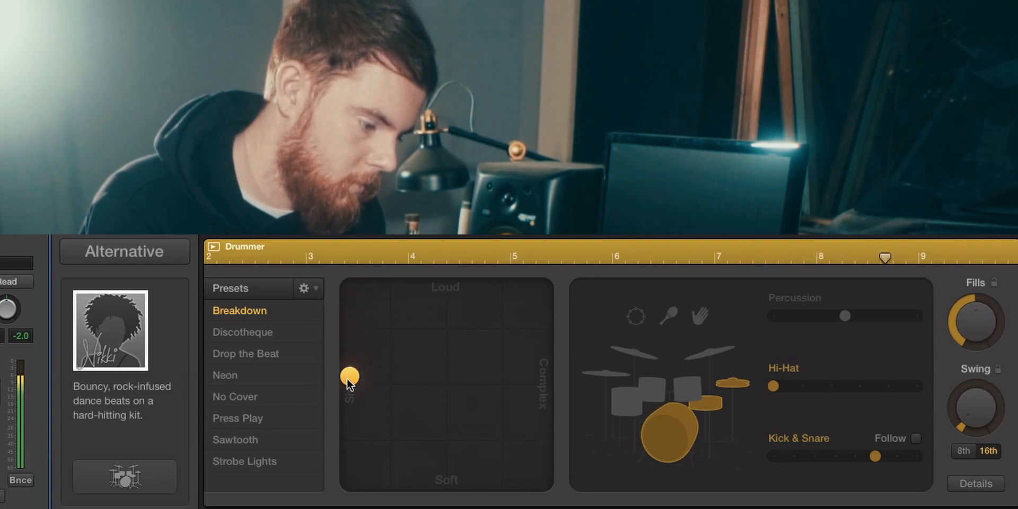
pyautogui.moveTo(350, 375); pyautogui.dragTo(349, 444)
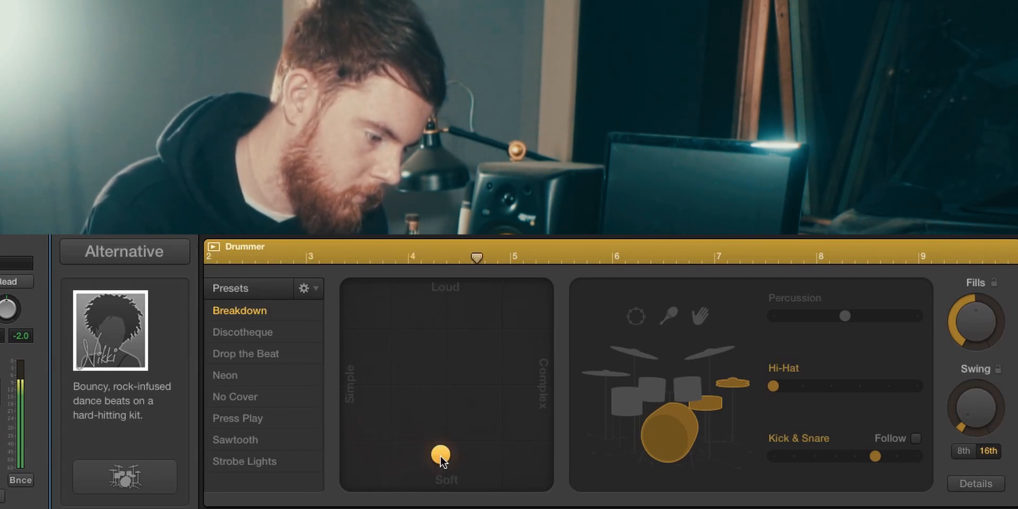
pyautogui.moveTo(440, 453); pyautogui.dragTo(505, 457)
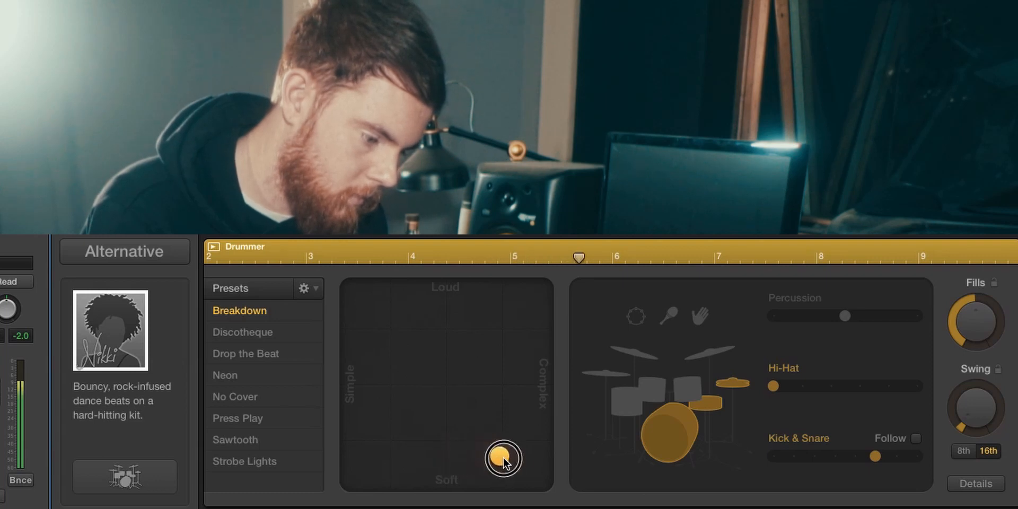
pyautogui.moveTo(503, 460); pyautogui.dragTo(532, 414)
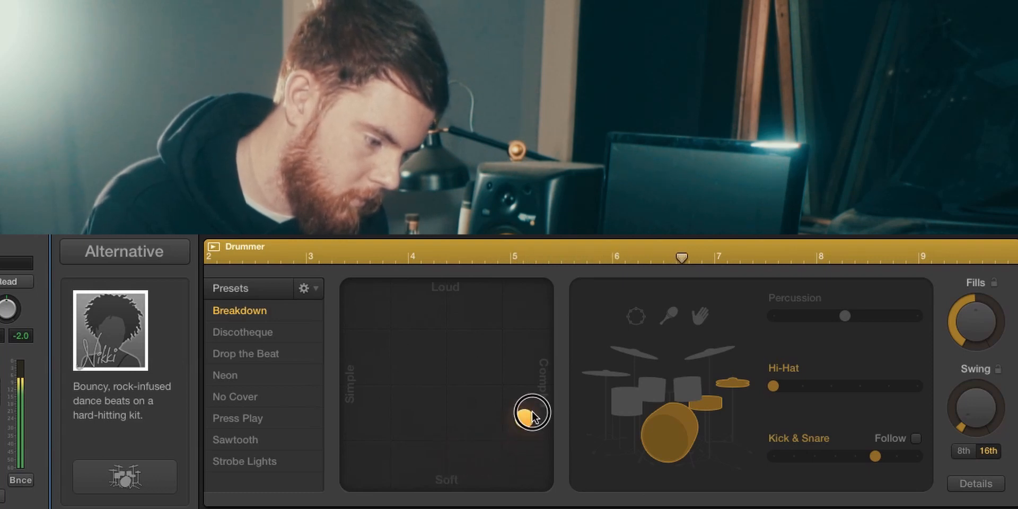
pyautogui.moveTo(531, 414); pyautogui.dragTo(531, 370)
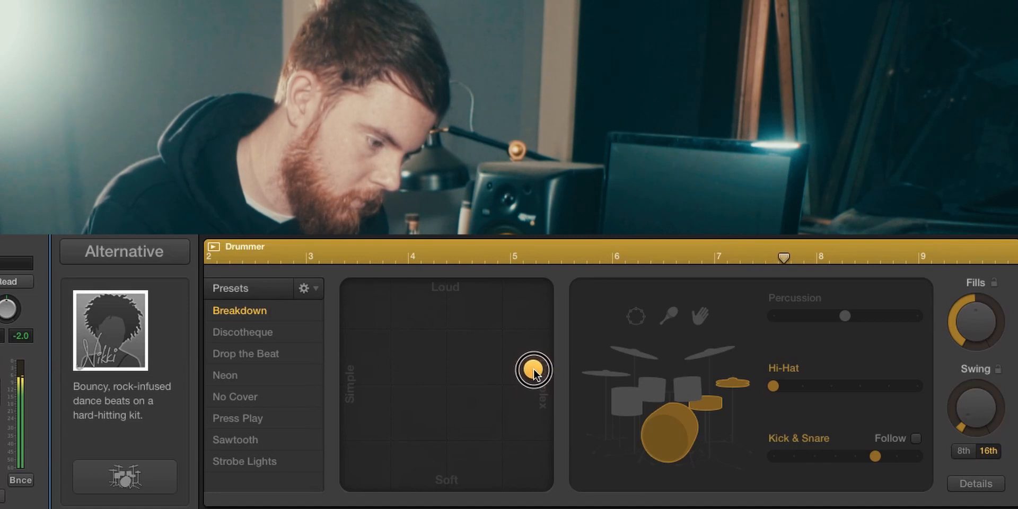
pyautogui.moveTo(532, 369); pyautogui.dragTo(532, 334)
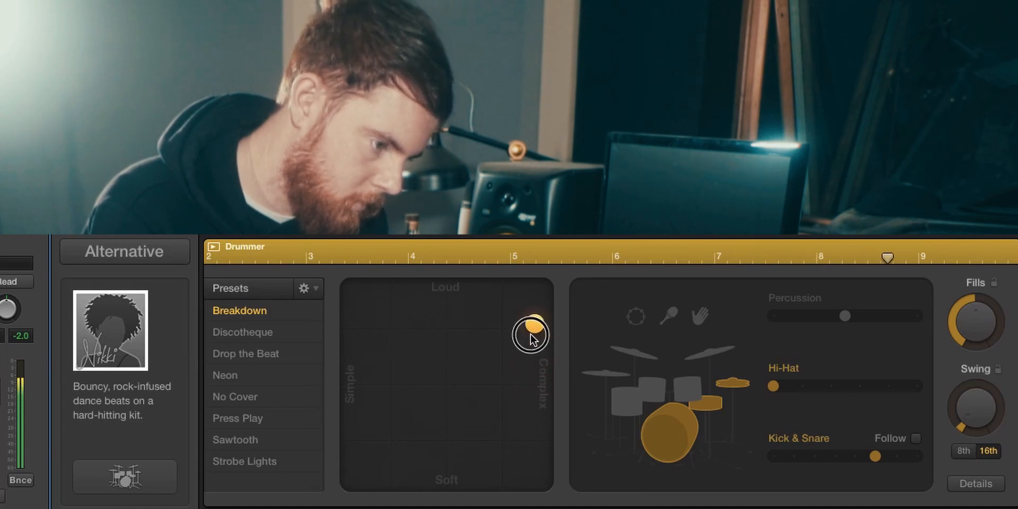
pyautogui.moveTo(529, 335); pyautogui.dragTo(542, 297)
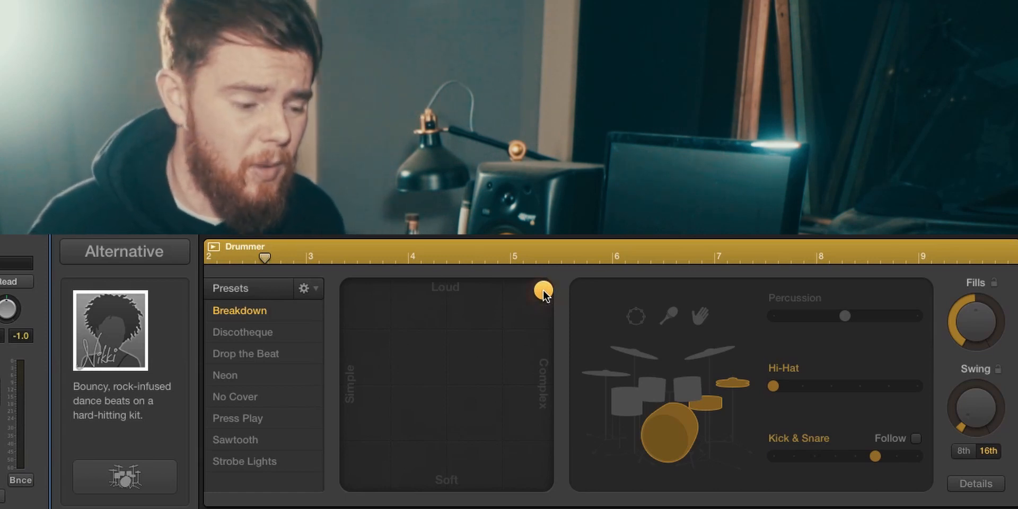
pyautogui.moveTo(717, 363)
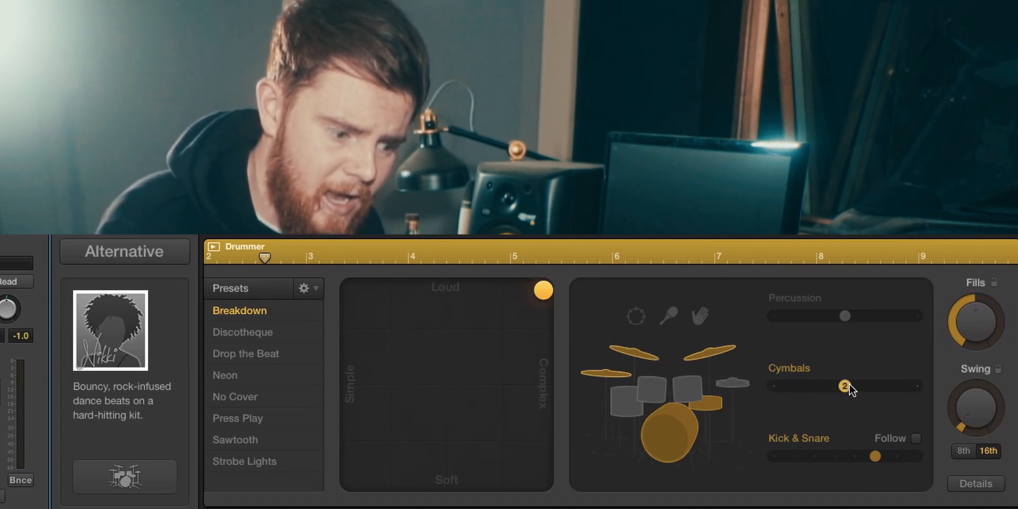
pyautogui.moveTo(913, 390)
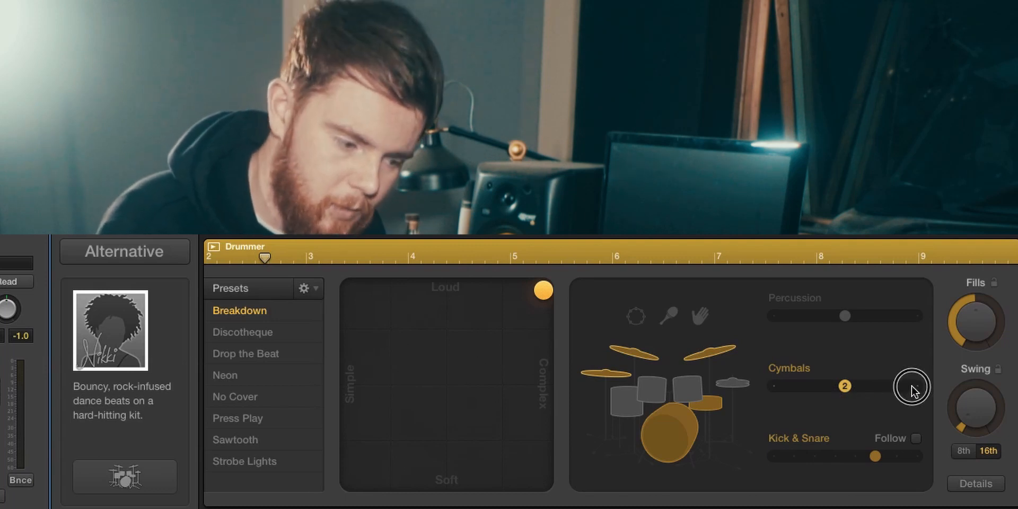
# - Move the Cymbals slider to its second pattern after briefly trying the first
pyautogui.moveTo(845, 385); pyautogui.dragTo(773, 386)
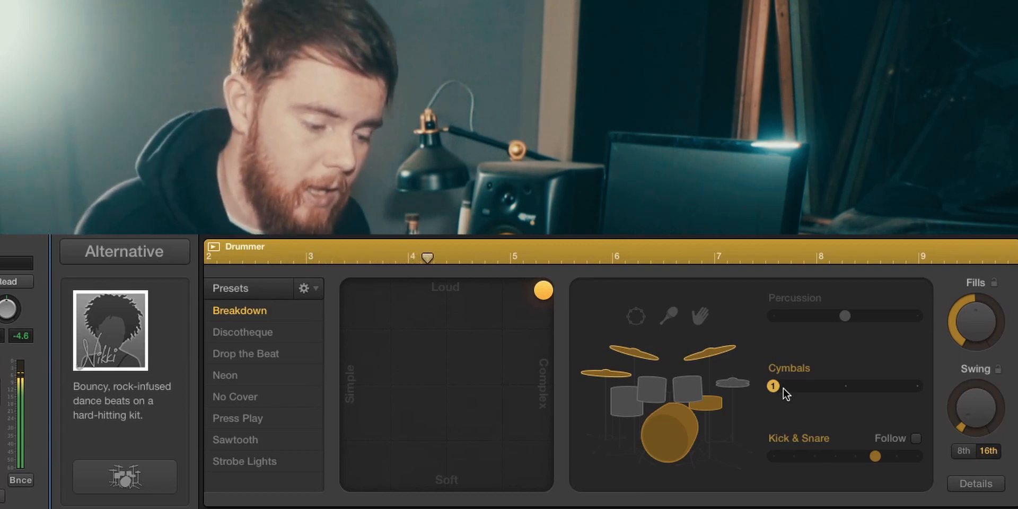
pyautogui.moveTo(773, 386); pyautogui.dragTo(844, 385)
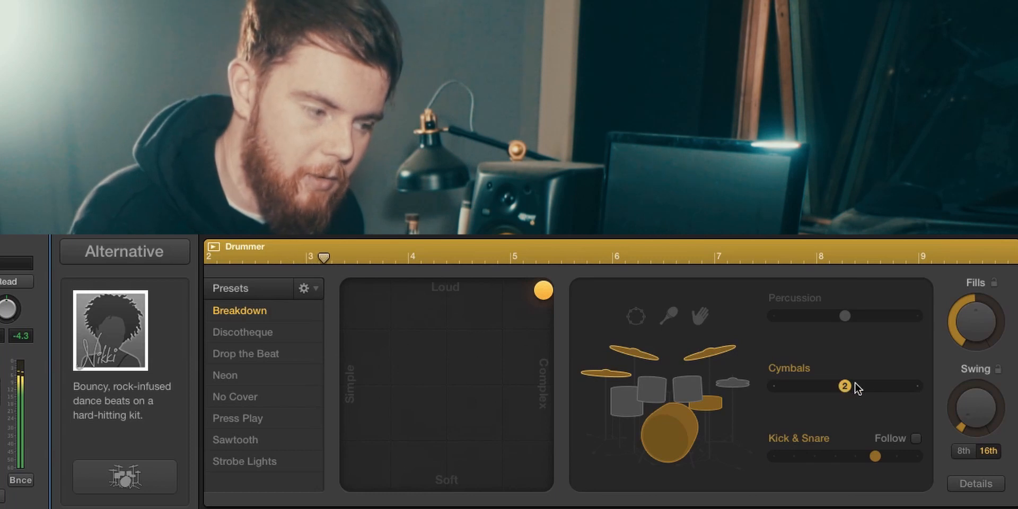
pyautogui.moveTo(844, 386); pyautogui.dragTo(915, 387)
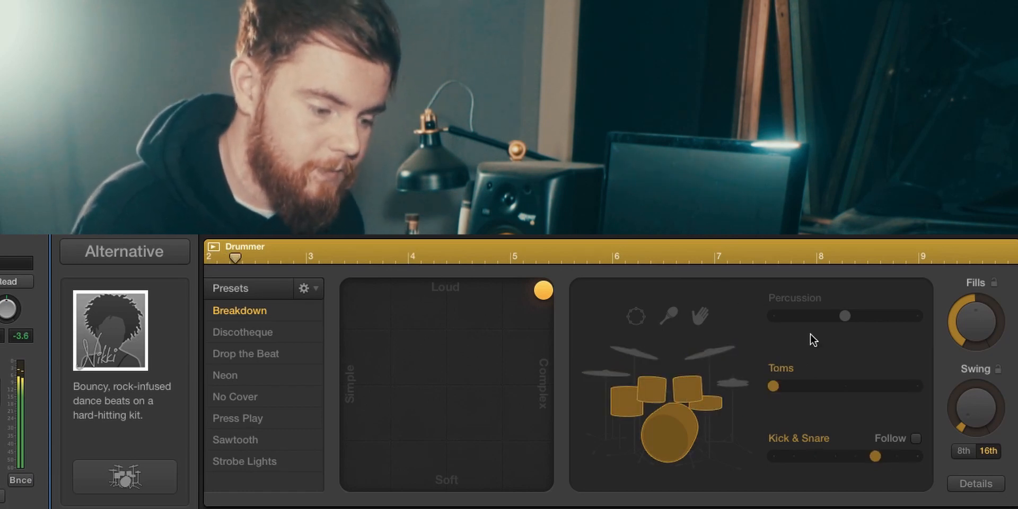
# - Bring in the toms and raise their pattern from simplest to the middle position
pyautogui.moveTo(769, 386); pyautogui.dragTo(844, 386)
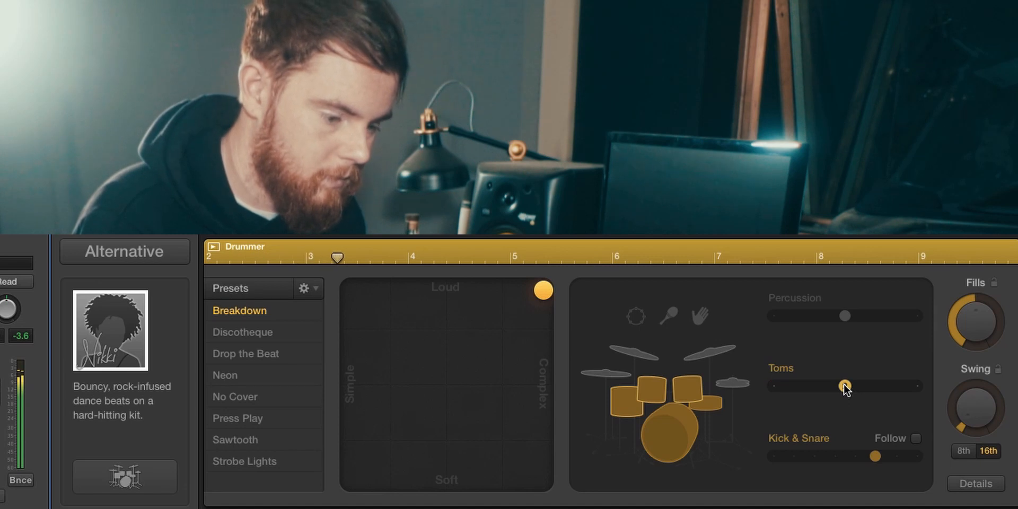
pyautogui.moveTo(844, 385); pyautogui.dragTo(915, 385)
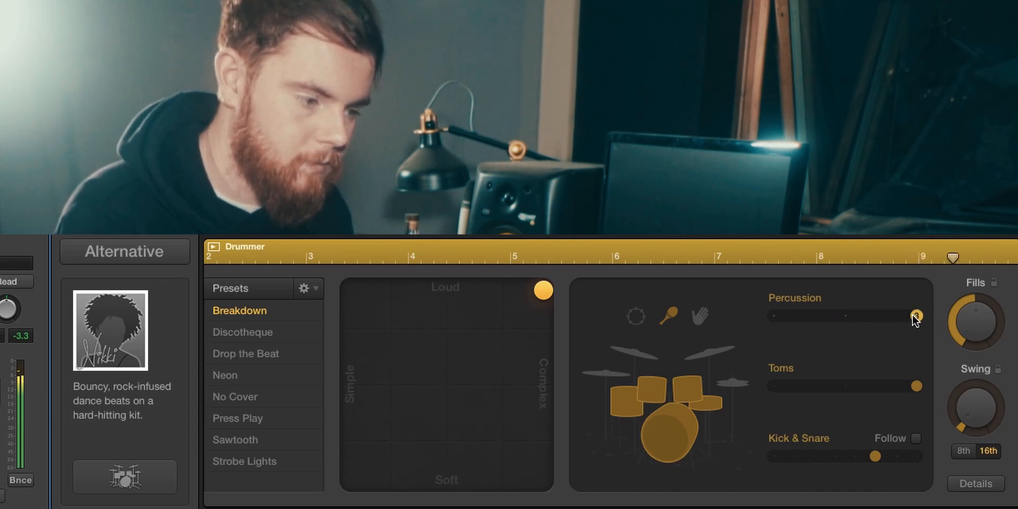
# - Set the shaker percussion slider to its busiest pattern
pyautogui.click(915, 316)
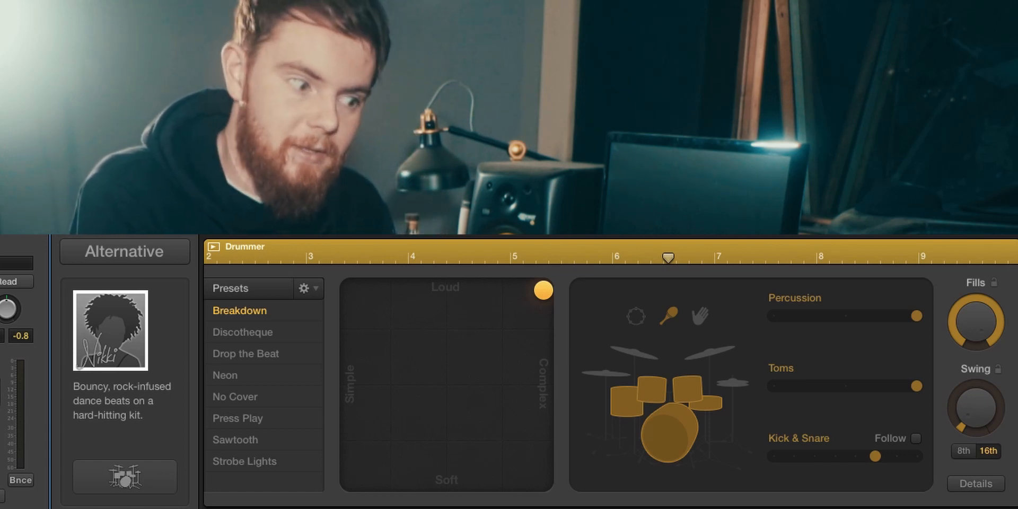
pyautogui.moveTo(937, 472)
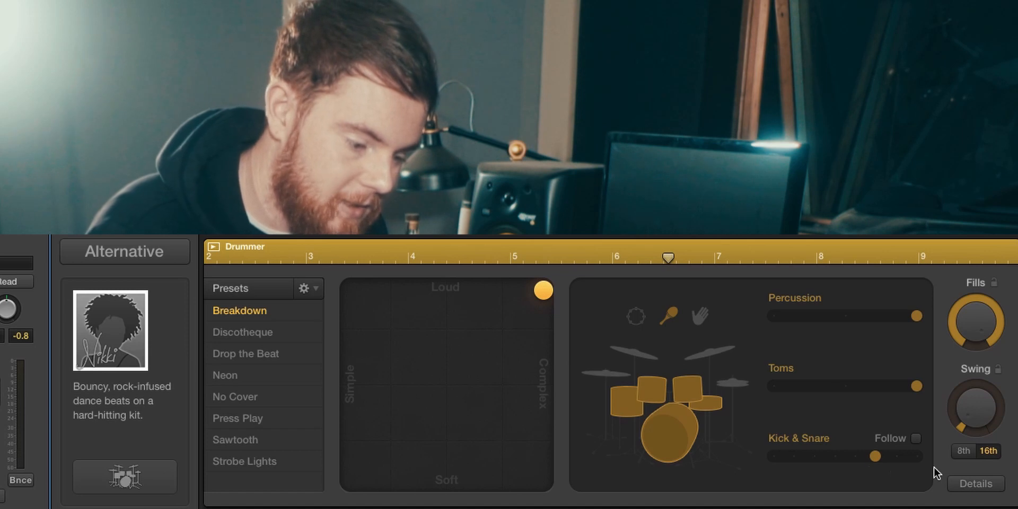
# - Move the Kick & Snare slider from its simplest to a much busier pattern
pyautogui.click(878, 456)
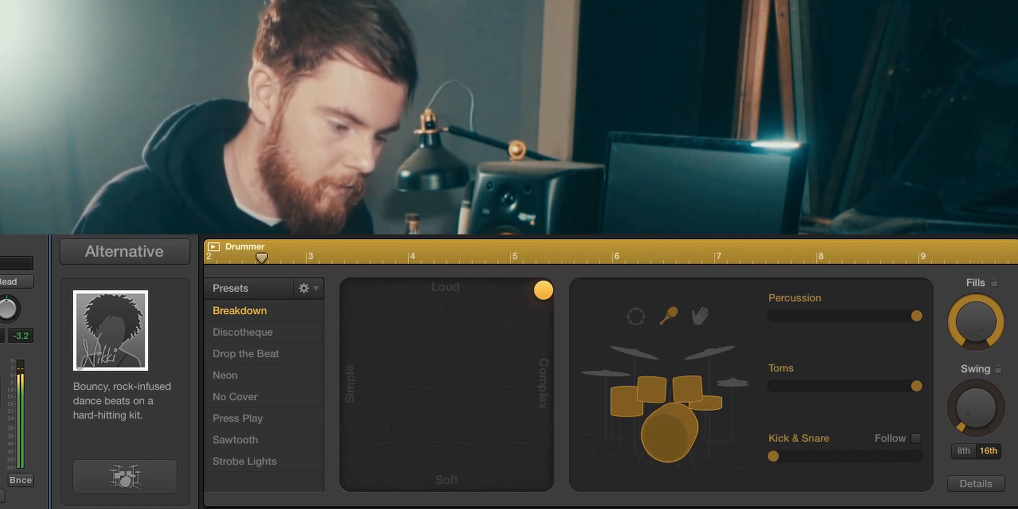
pyautogui.click(797, 462)
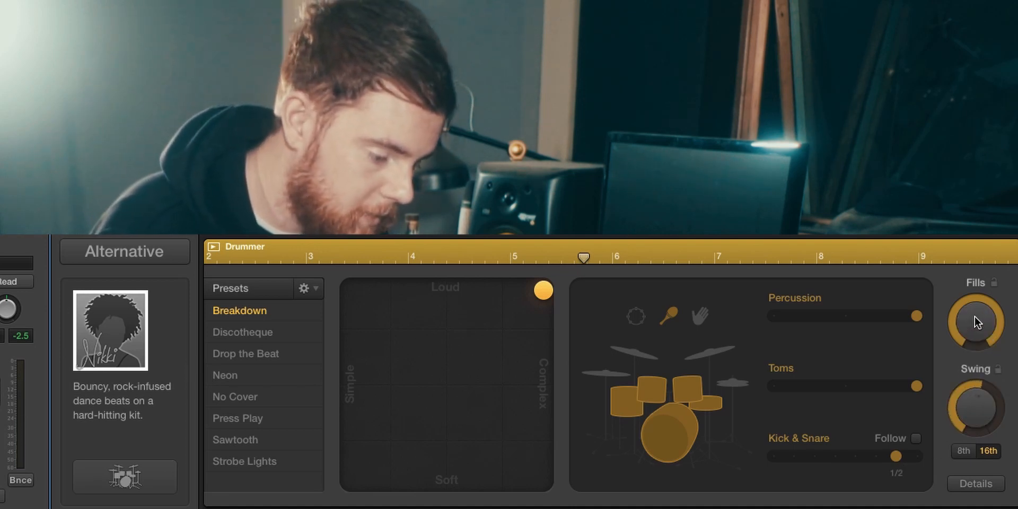
# - Move the XY puck softer while keeping complexity, and fine-tune the eighth-note swing
pyautogui.moveTo(542, 289); pyautogui.dragTo(481, 296)
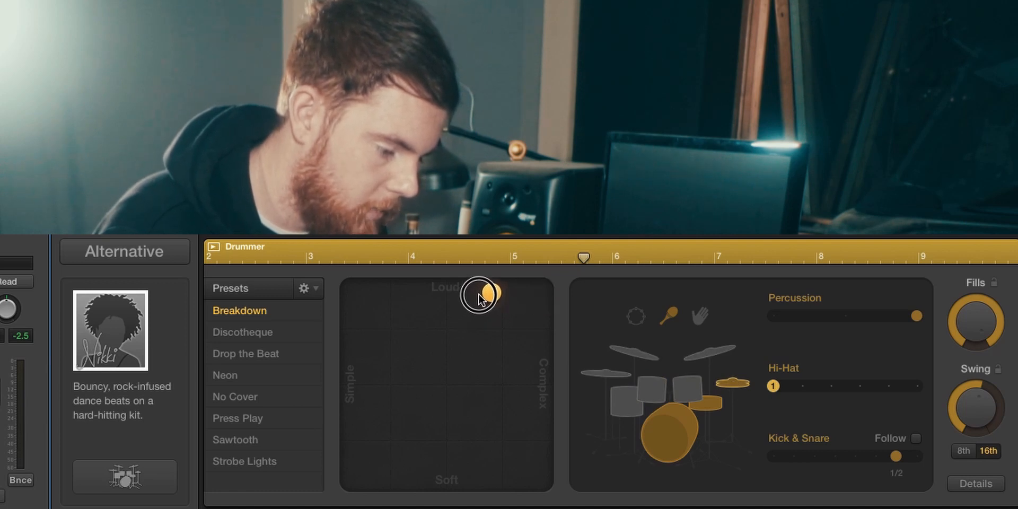
pyautogui.moveTo(480, 296); pyautogui.dragTo(531, 340)
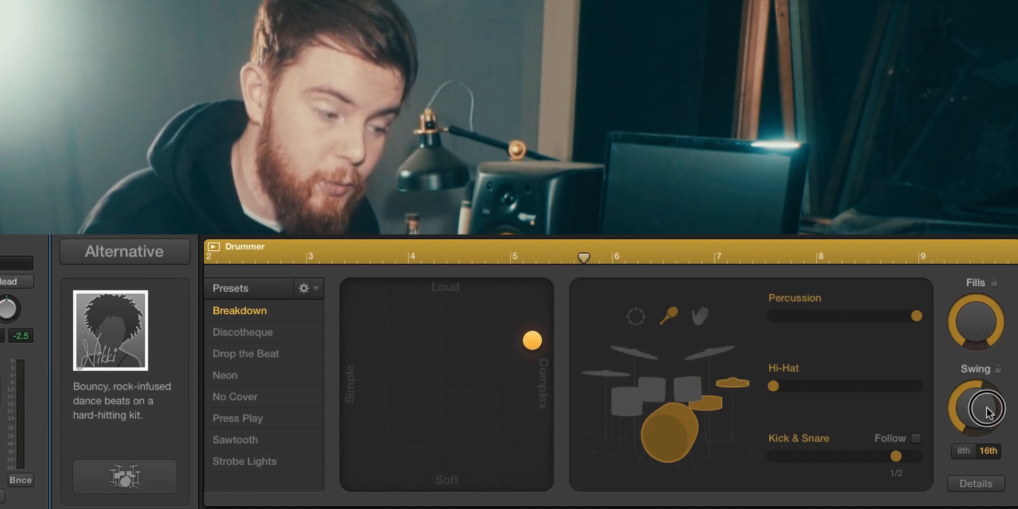
pyautogui.moveTo(993, 306)
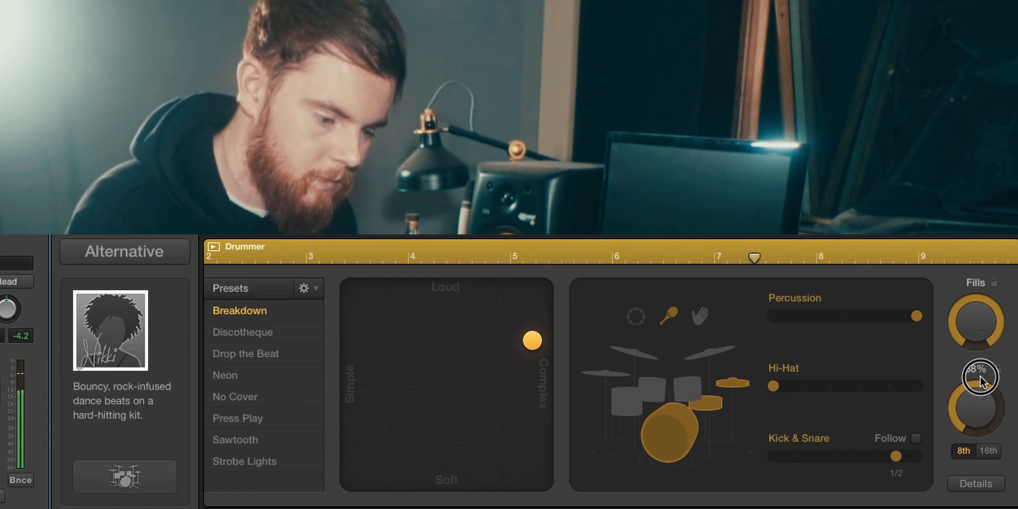
pyautogui.moveTo(979, 376); pyautogui.dragTo(977, 402)
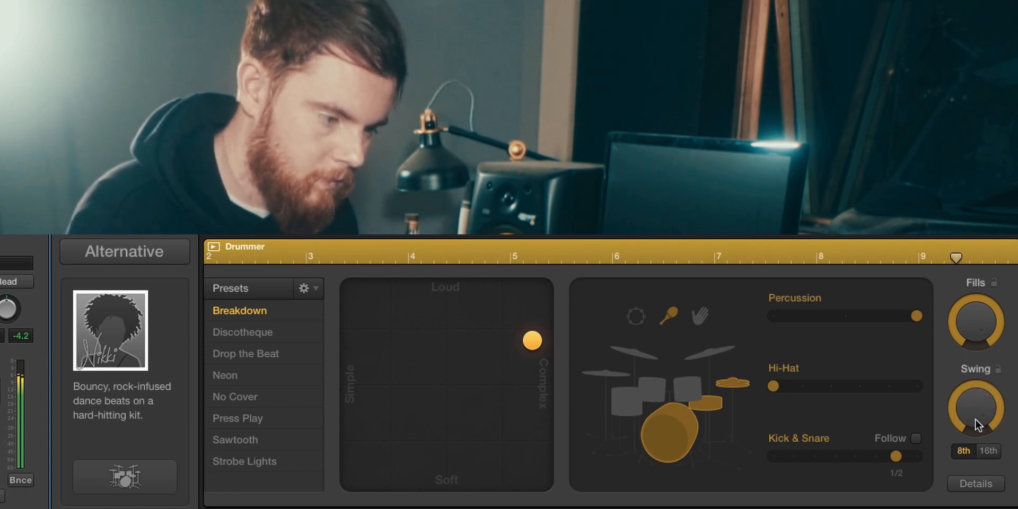
pyautogui.moveTo(977, 410)
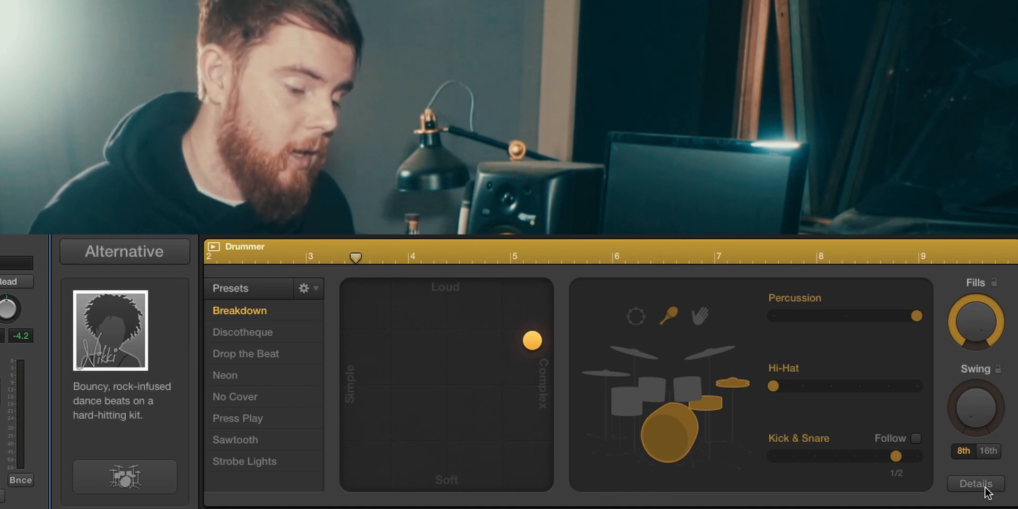
# - Show the Details settings and toggle the Automatic hi-hat checkbox
pyautogui.click(975, 483)
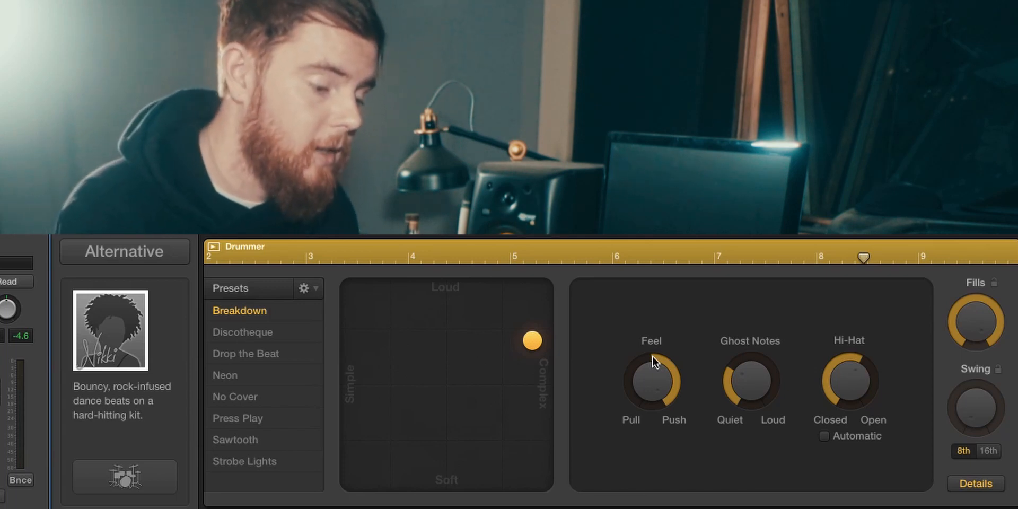
pyautogui.moveTo(750, 367)
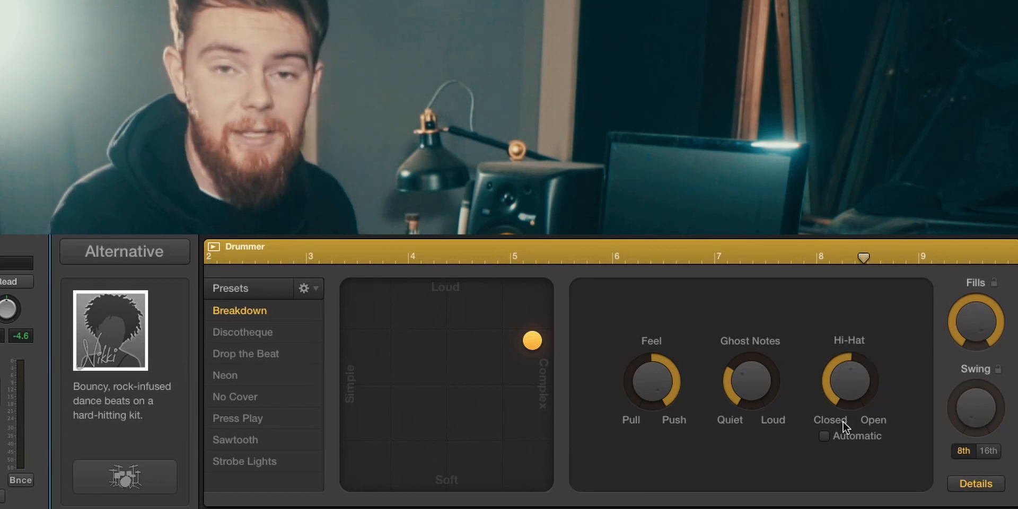
pyautogui.moveTo(838, 442)
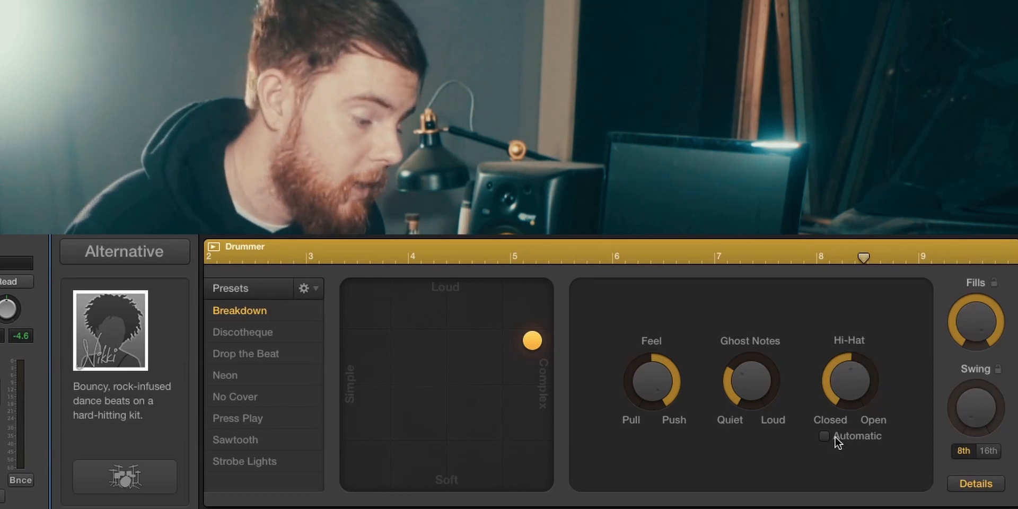
pyautogui.click(976, 484)
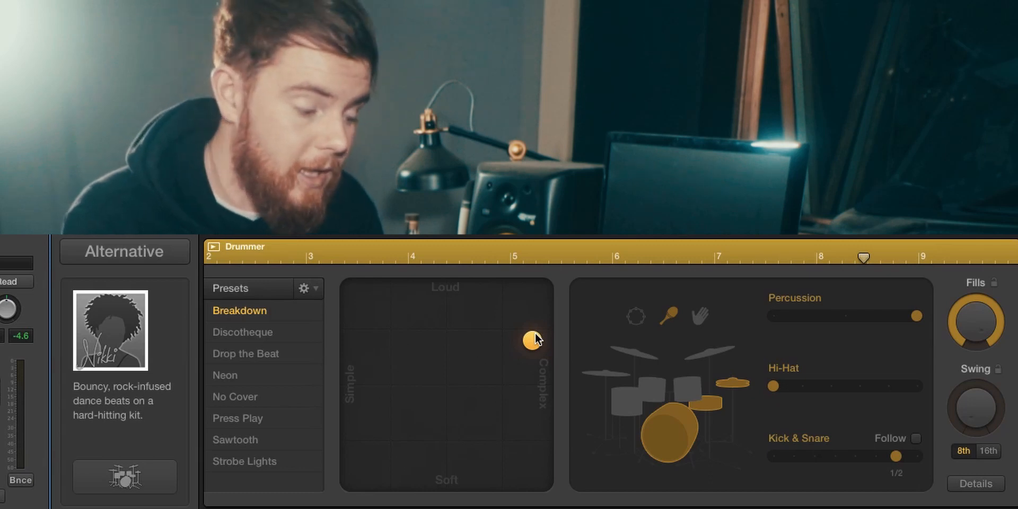
# - Open Drum Kit Designer and replace the kick drum with Four on the Floor 2
pyautogui.click(124, 477)
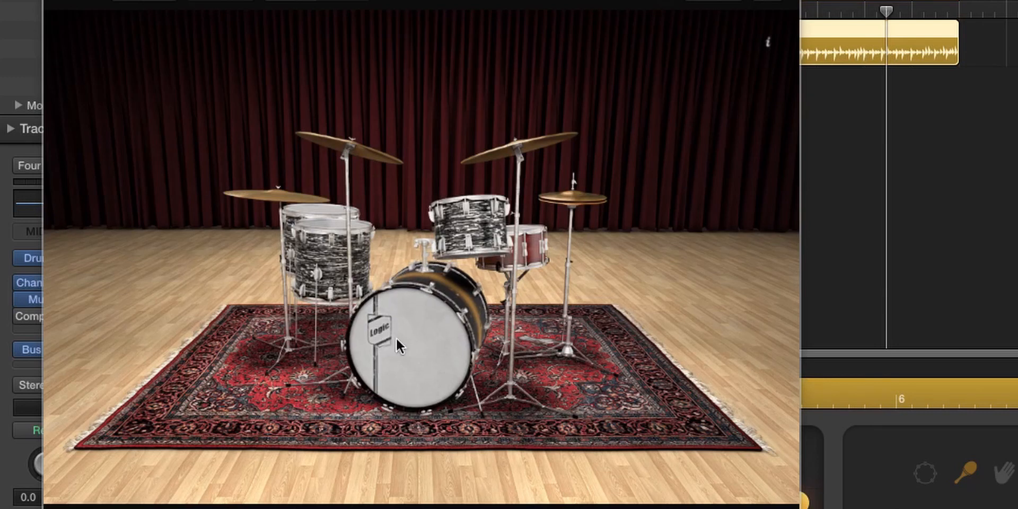
pyautogui.click(415, 351)
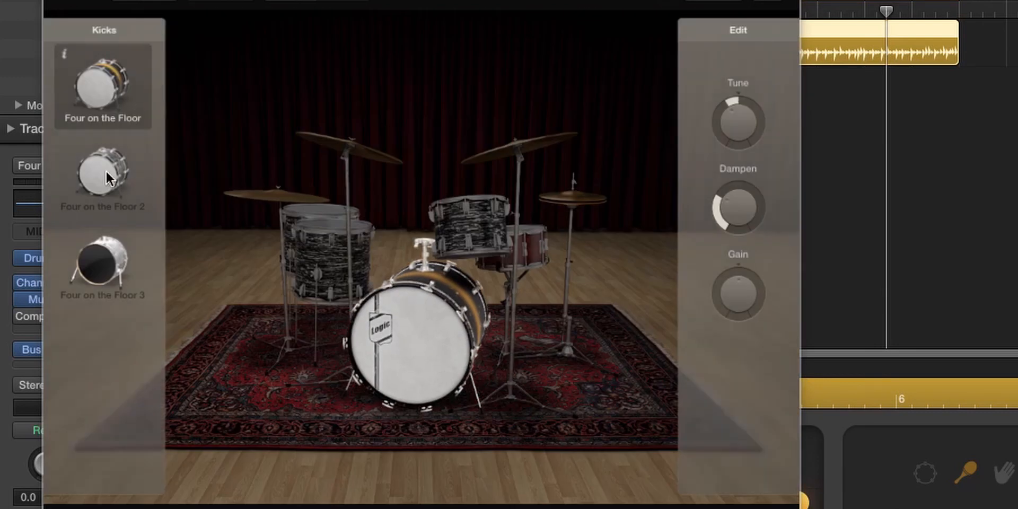
pyautogui.click(102, 176)
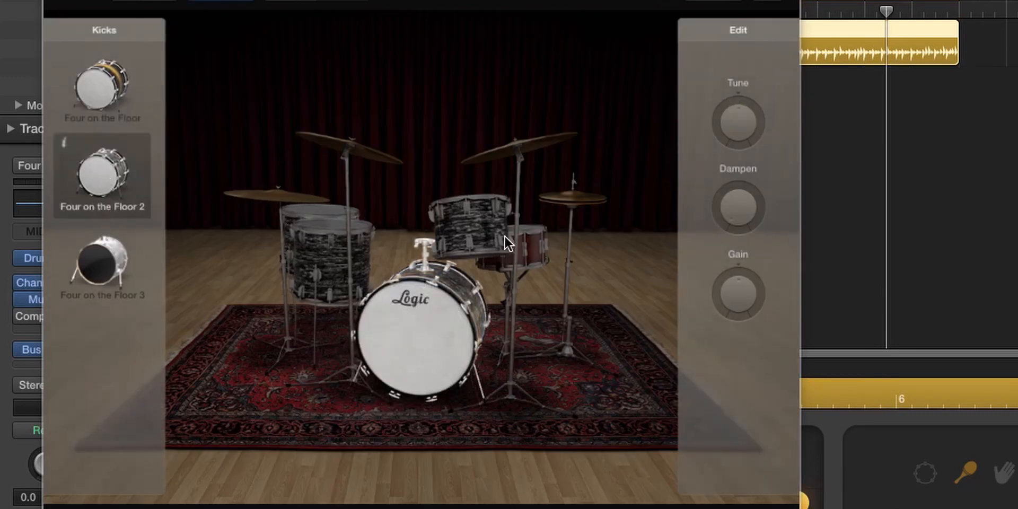